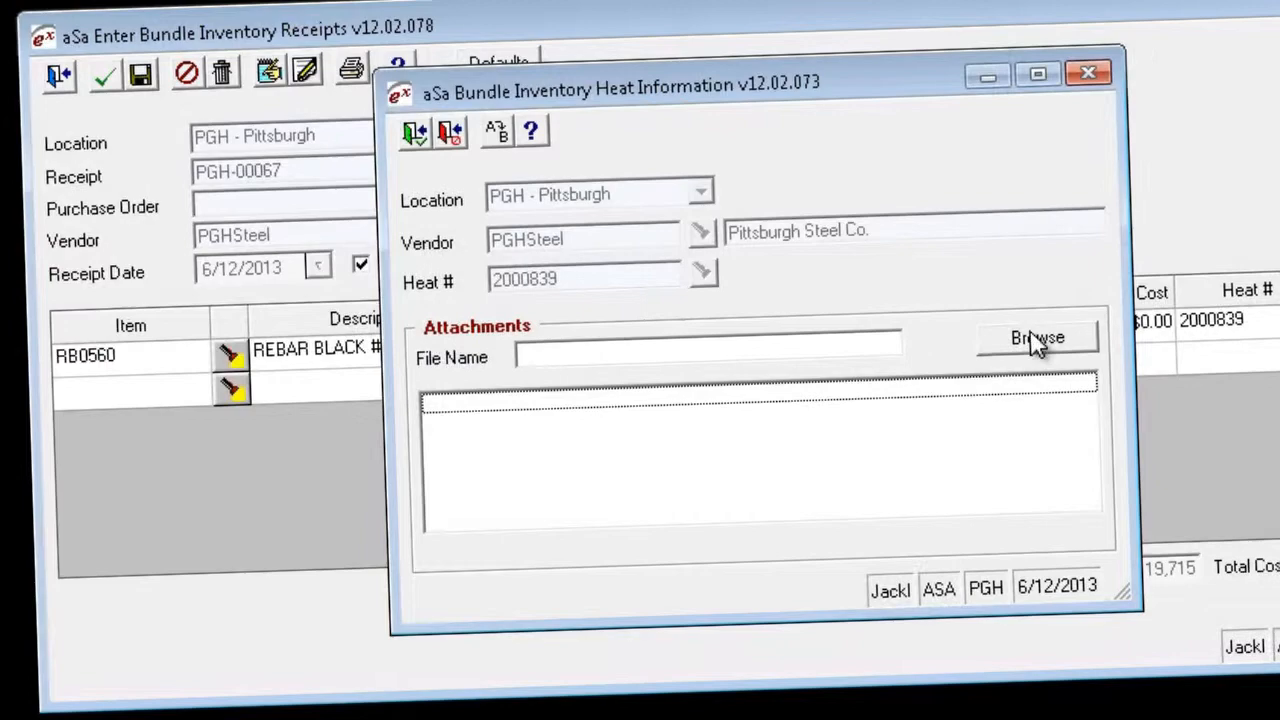
Browse the Mill Certs folder and attach file 2000839 to the heat number
{"action": "left_click", "coordinate": [1036, 336]}
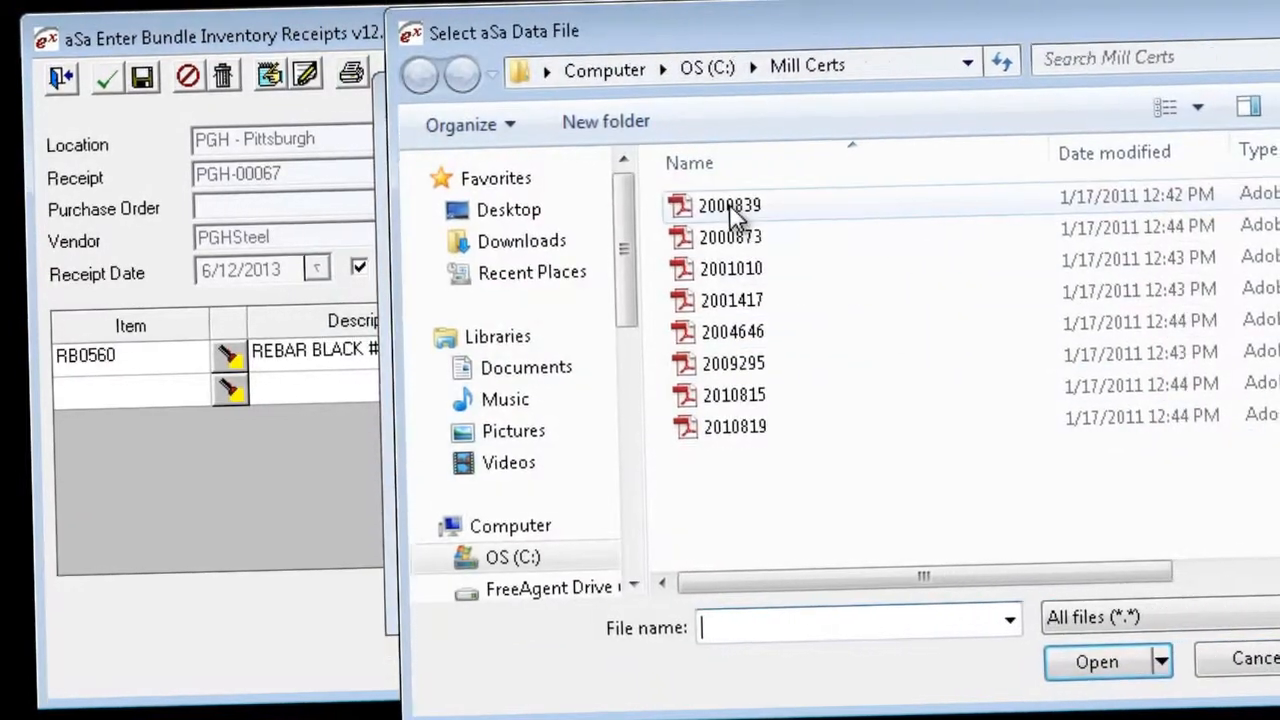
{"action": "double_click", "coordinate": [730, 204]}
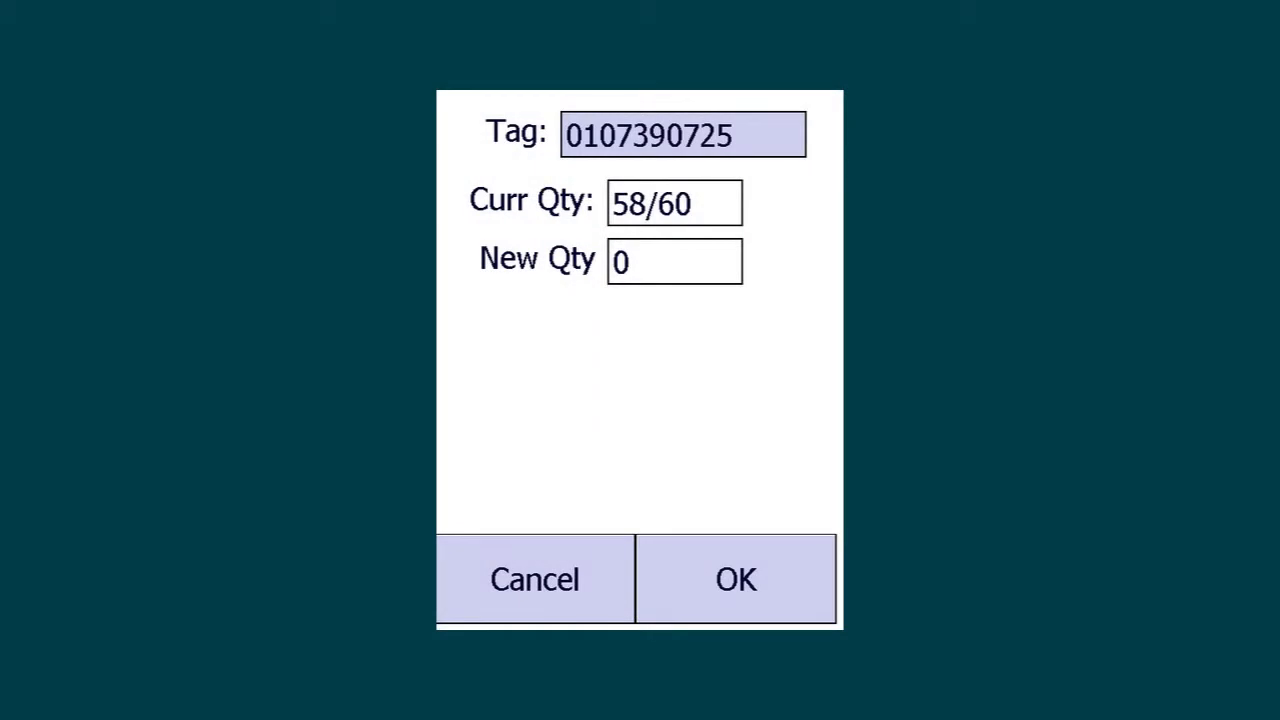
{"action": "left_click", "coordinate": [736, 580]}
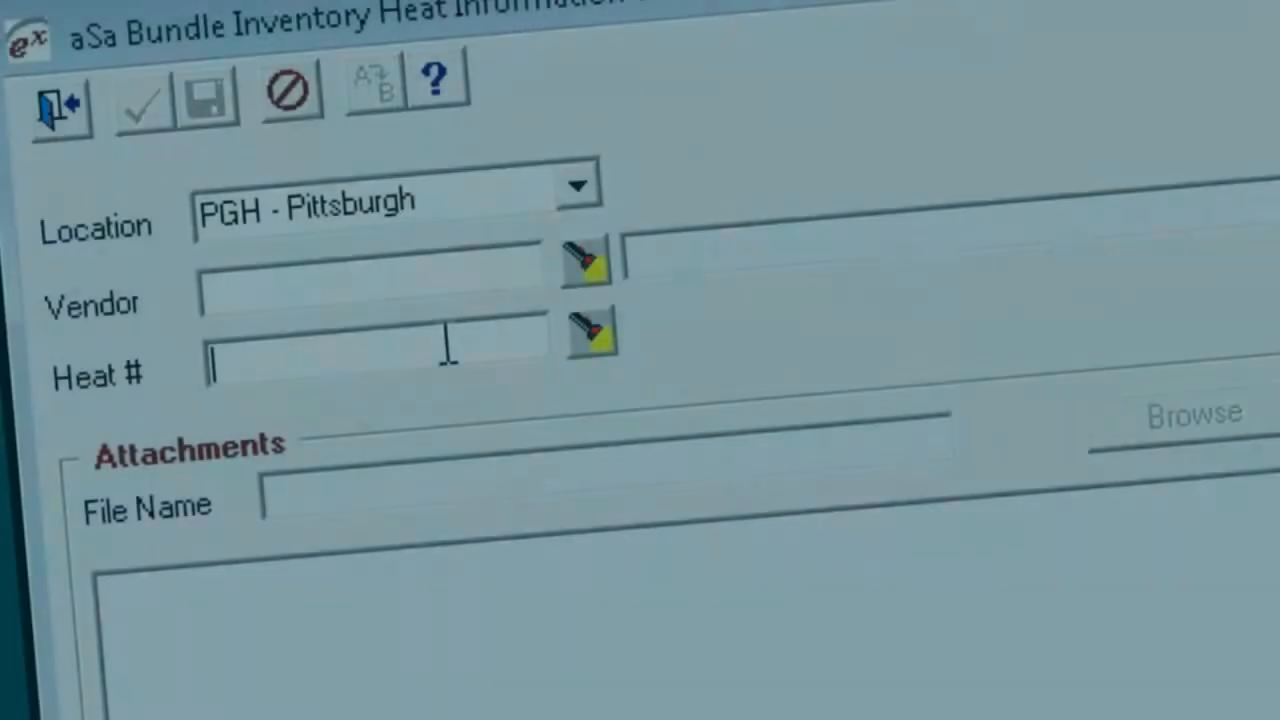
Enter heat number 20008 for Pittsburgh and attach mill cert file 2000839
{"action": "type", "text": "20008"}
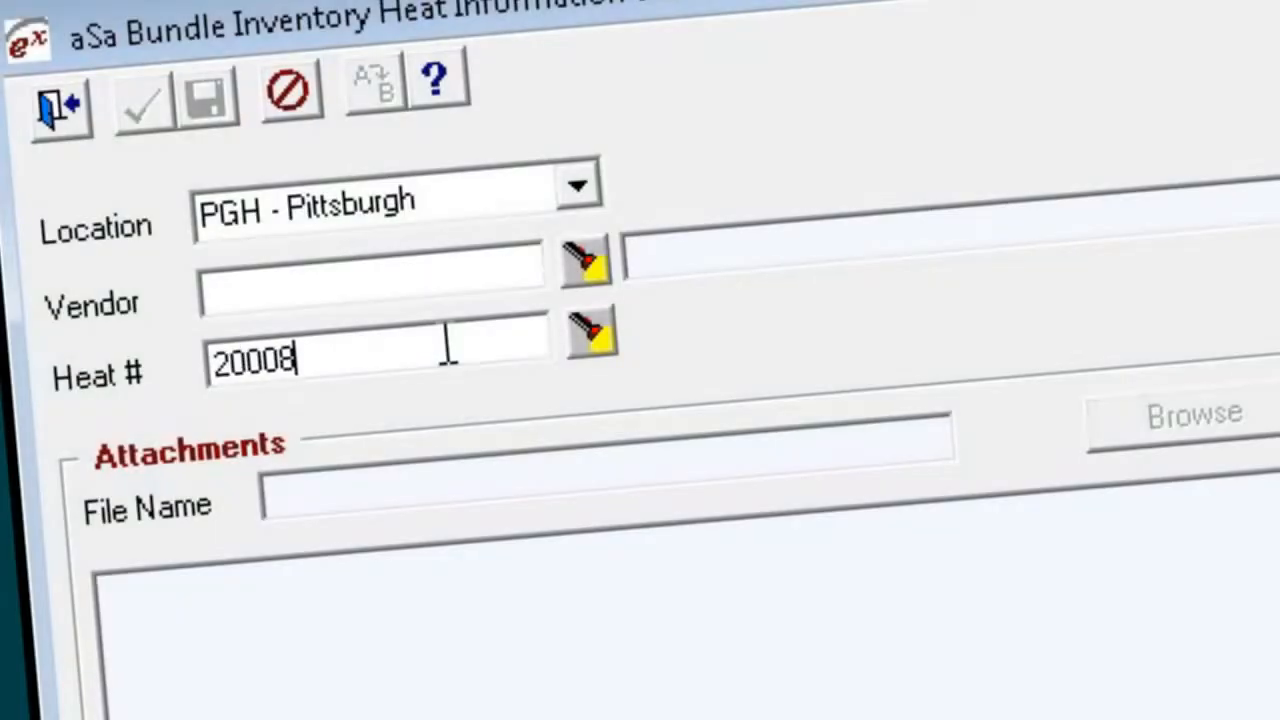
{"action": "left_click", "coordinate": [1192, 412]}
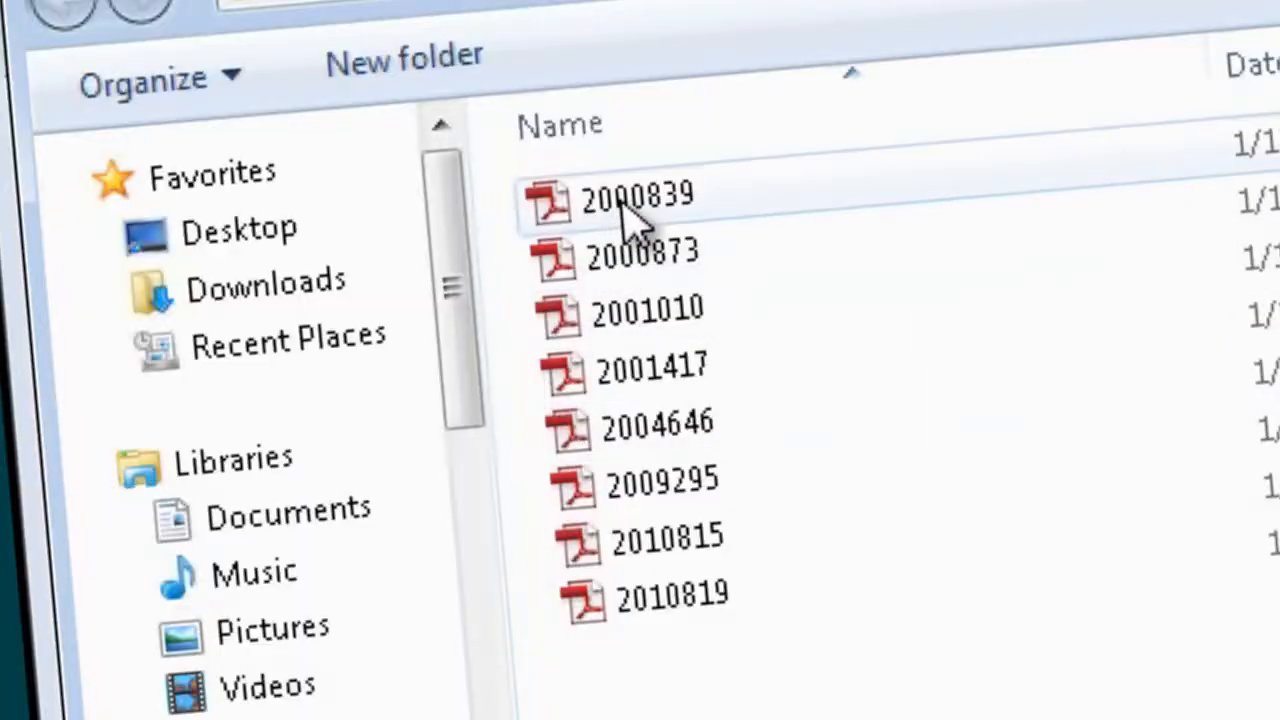
{"action": "double_click", "coordinate": [638, 196]}
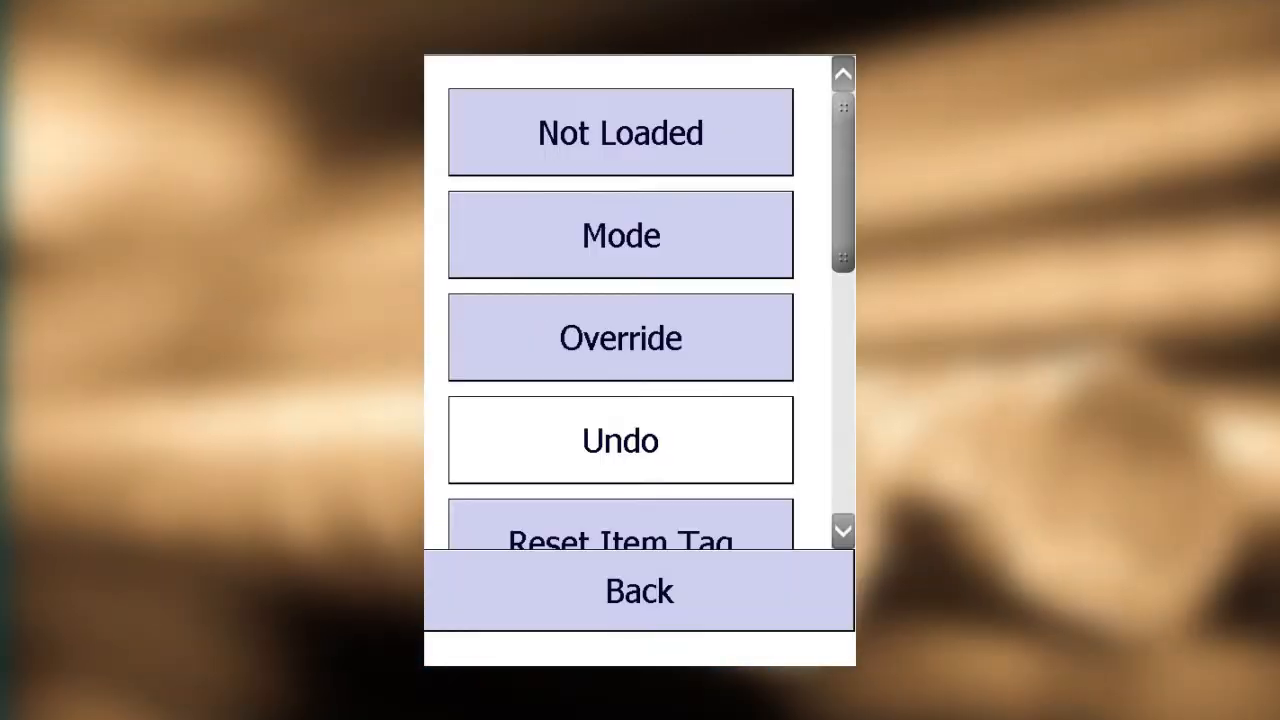
{"action": "left_click", "coordinate": [638, 590]}
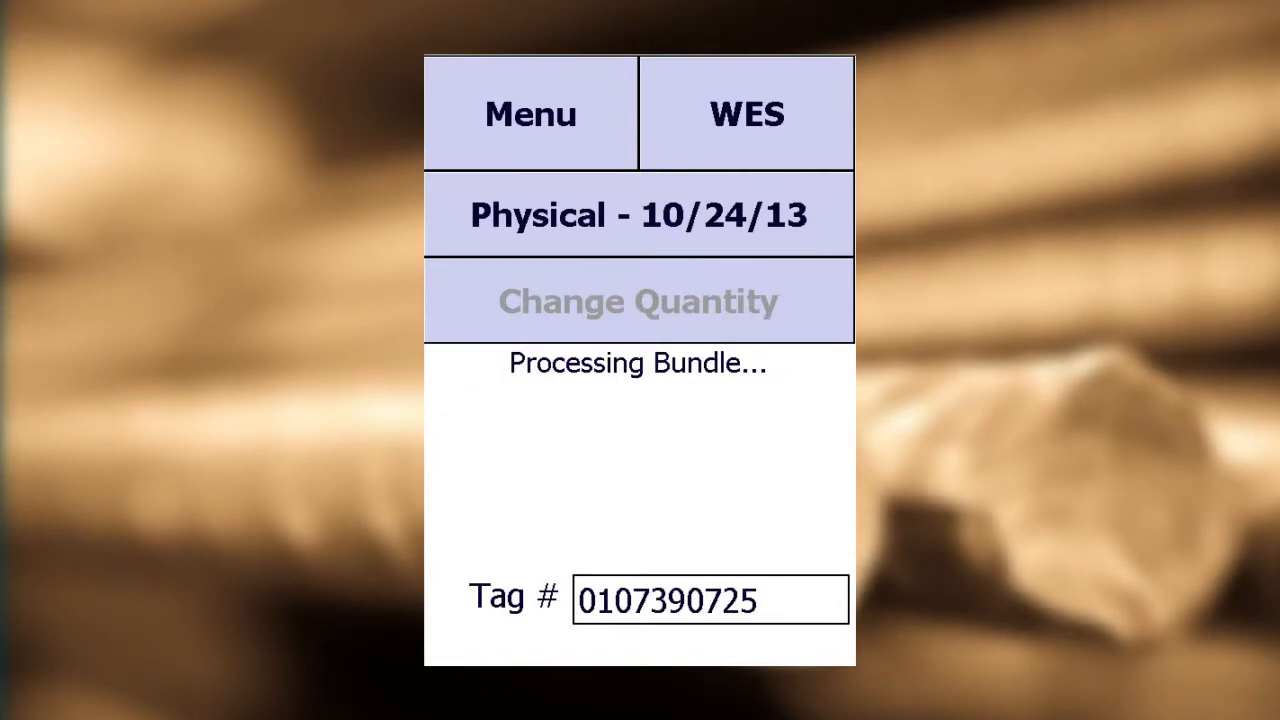